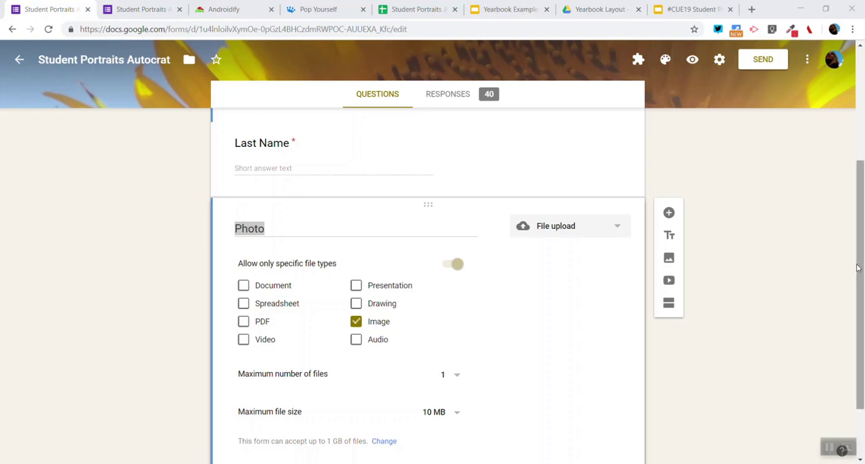
Open the live Student Portraits Autocrat form and scroll to its Photo upload question.
click(142, 9)
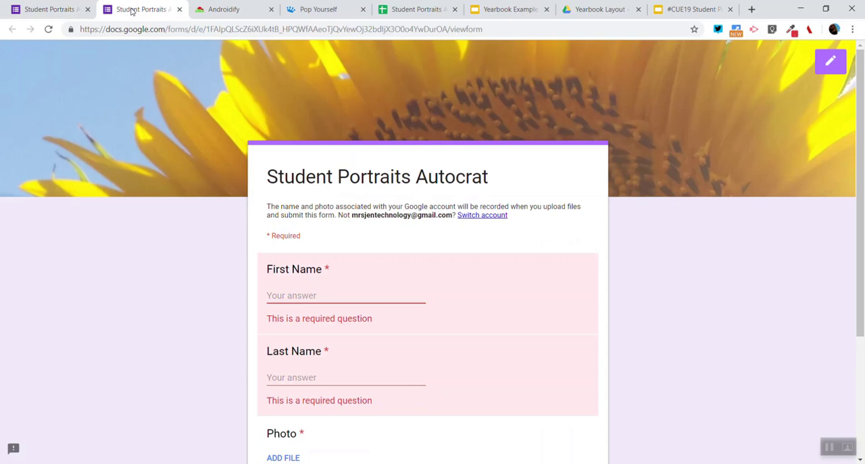
scroll(down, 3)
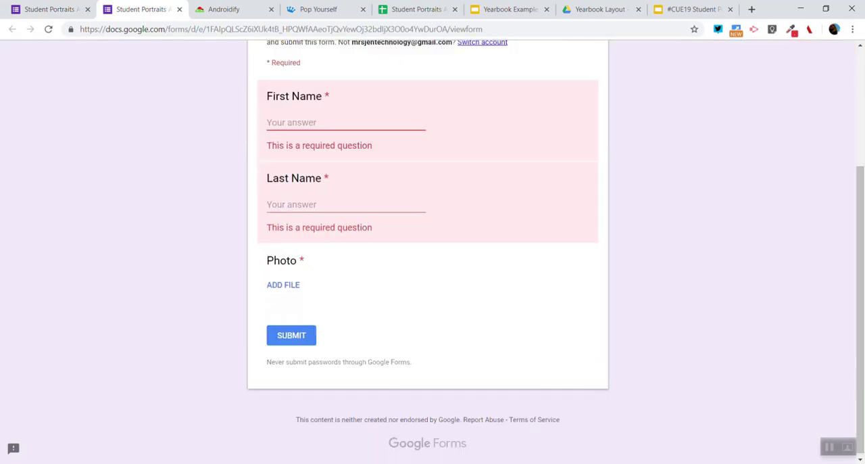
Browse the Androidify and Funko Pop Yourself avatar tabs, then open the responses spreadsheet.
click(229, 9)
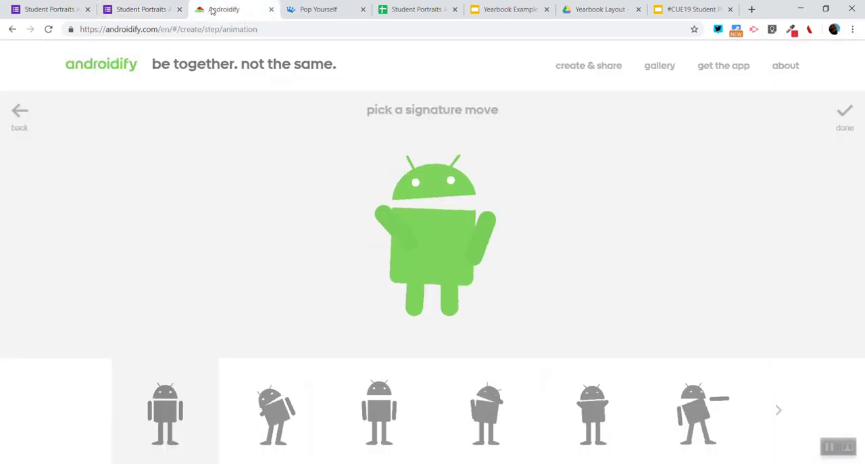
click(318, 9)
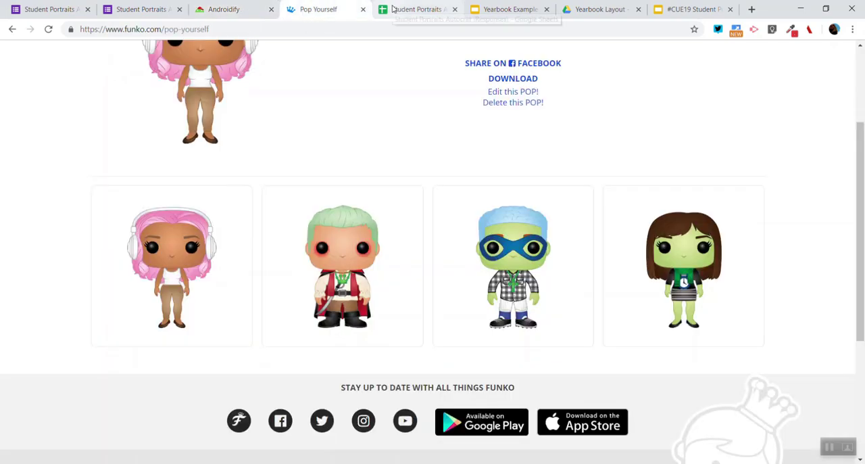
click(417, 10)
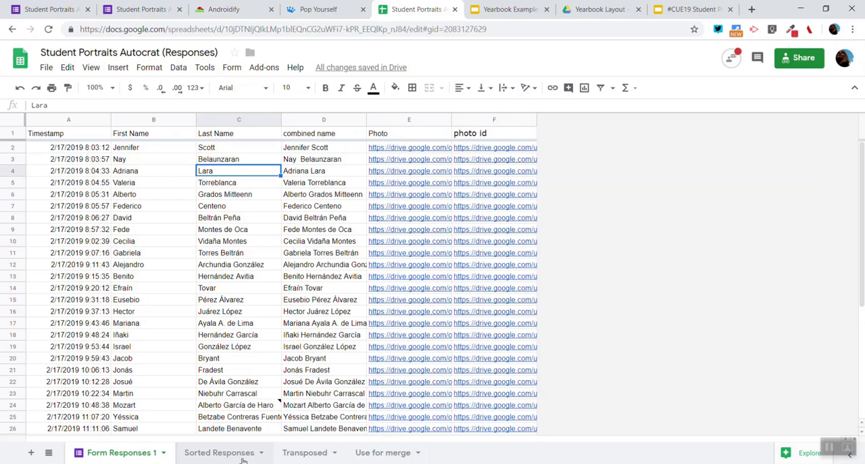
View the SORT formula in cell A2 of the Sorted Responses sheet.
click(219, 451)
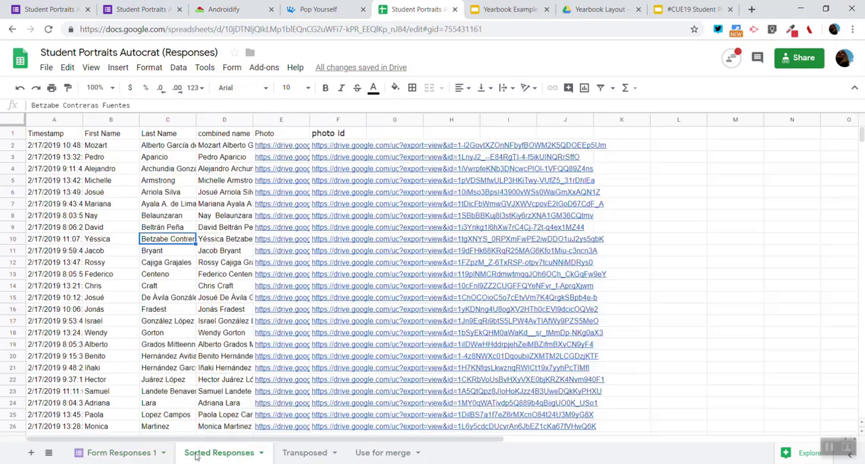
click(54, 133)
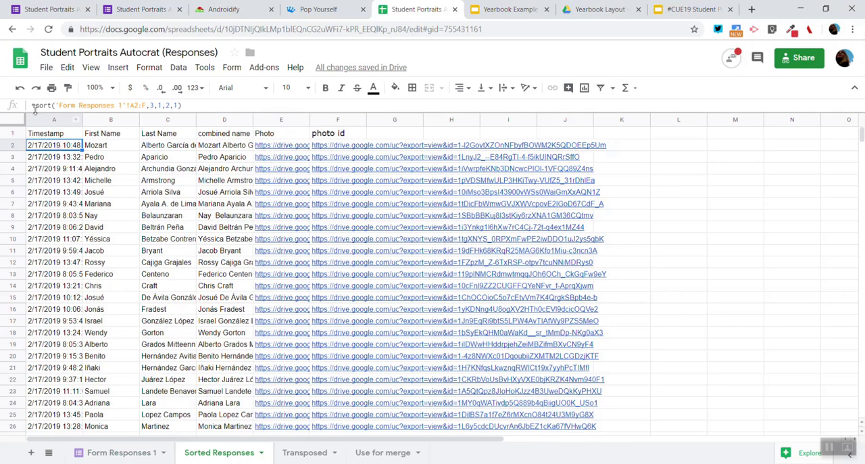
double_click(61, 148)
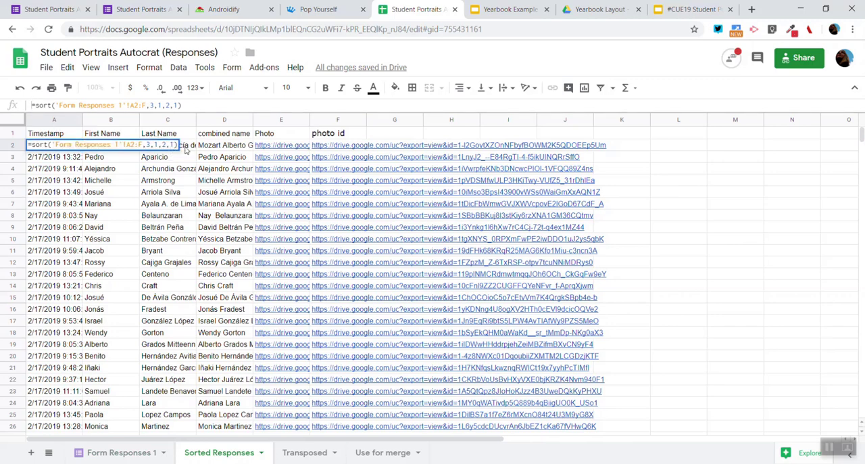
click(167, 156)
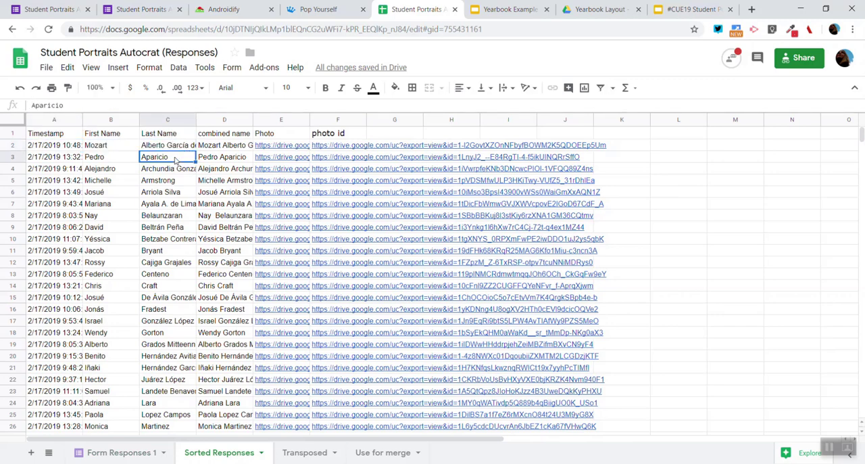
Inspect the first student's Photo and photo id links, then view the Transposed sheet.
click(168, 215)
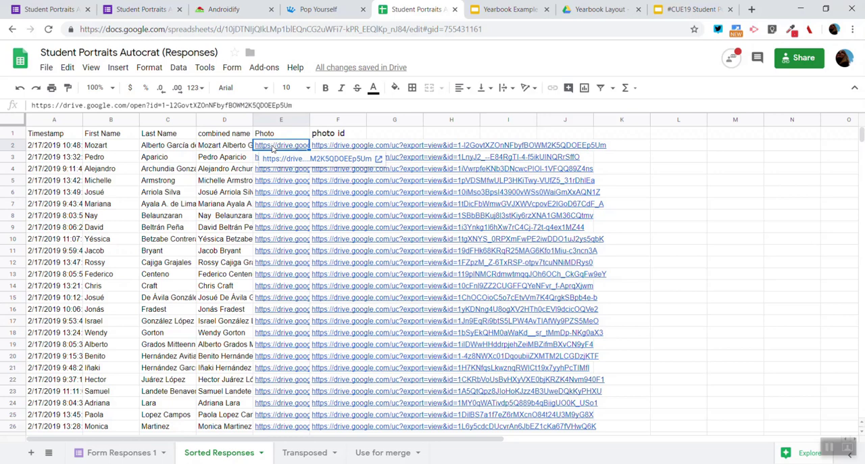
click(337, 144)
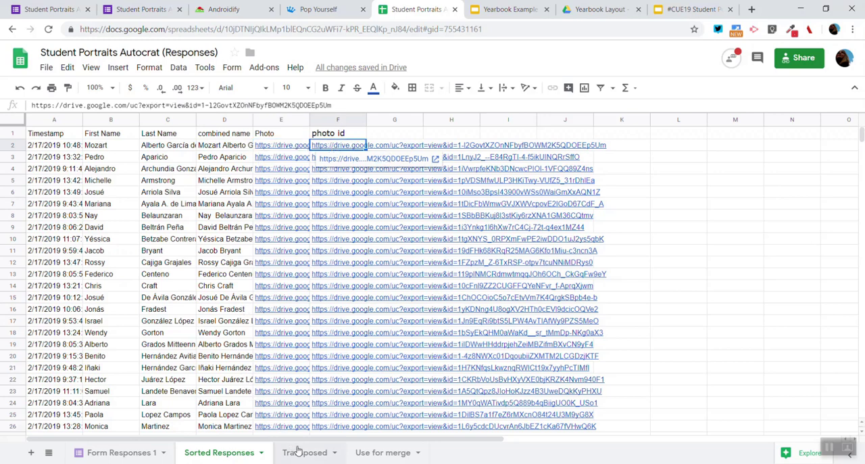
click(304, 452)
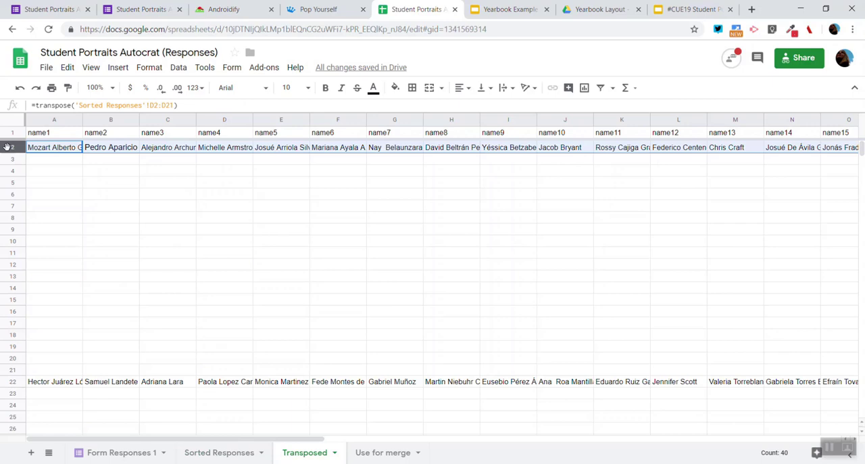
click(224, 147)
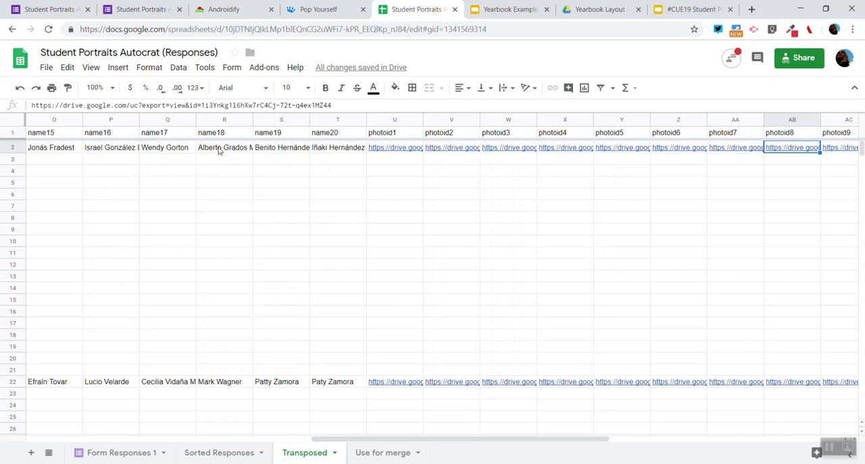
scroll(right, 3)
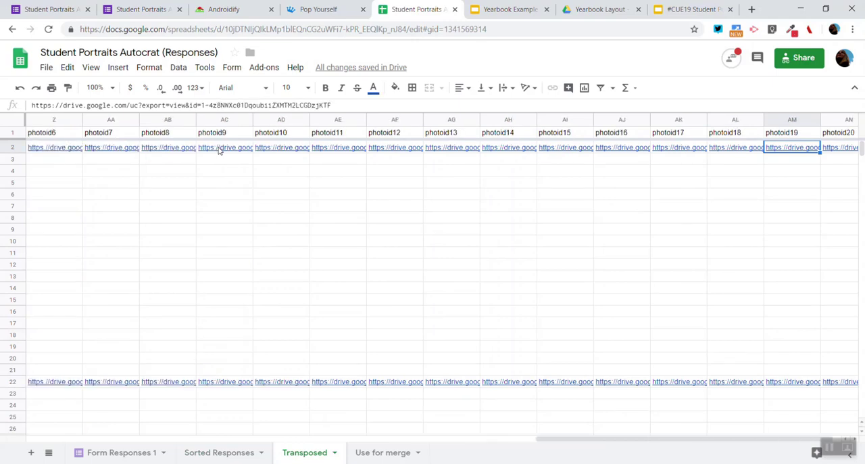
mouse_move(503, 10)
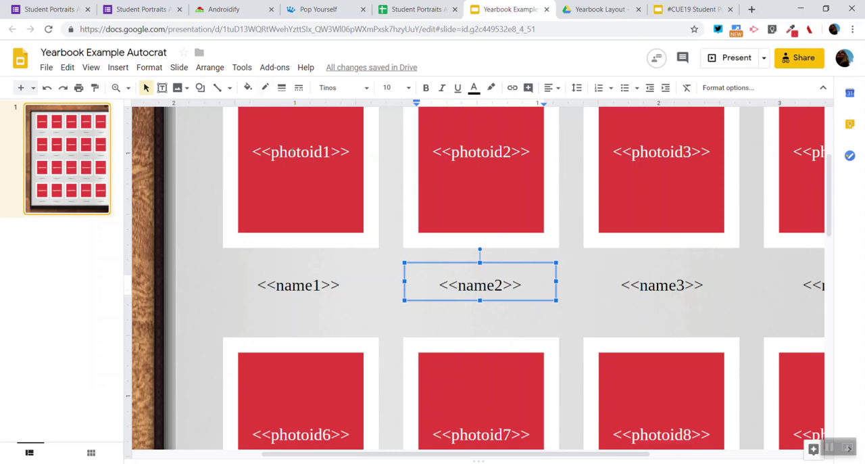
click(298, 285)
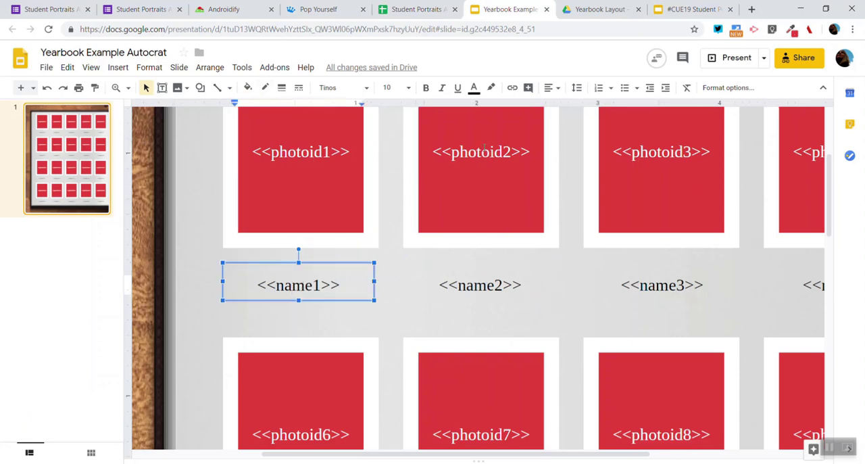
click(410, 8)
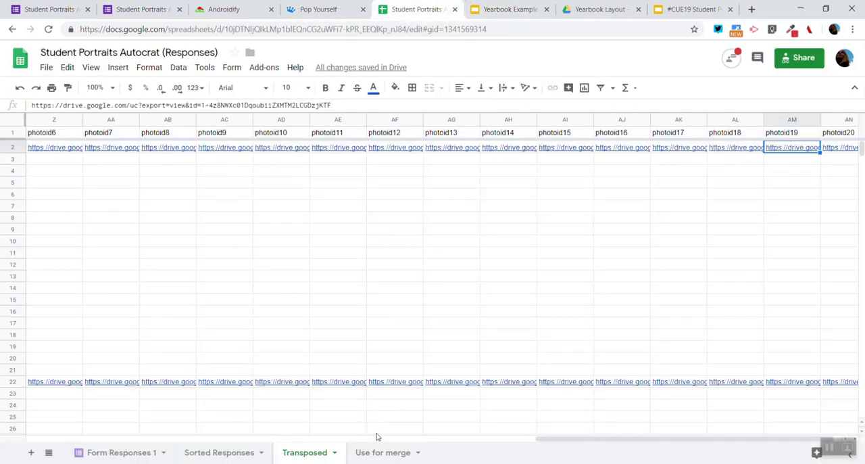
Switch to the Use for merge sheet and launch autoCrat from Add-ons.
click(384, 452)
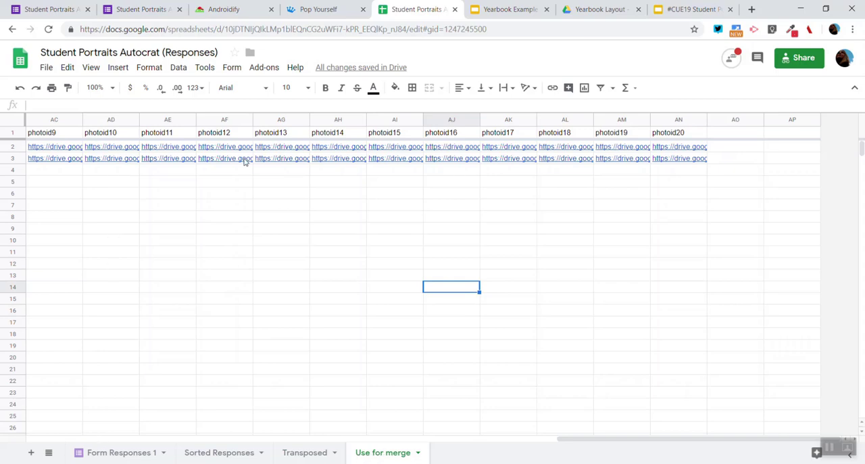
click(263, 67)
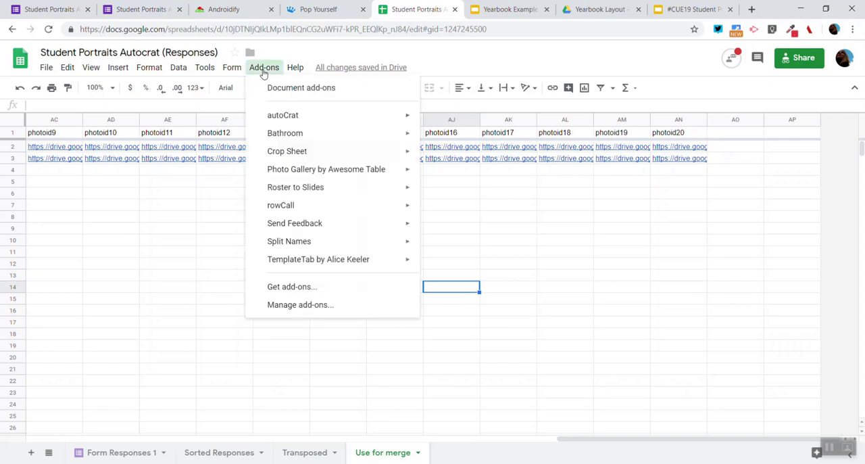
mouse_move(283, 115)
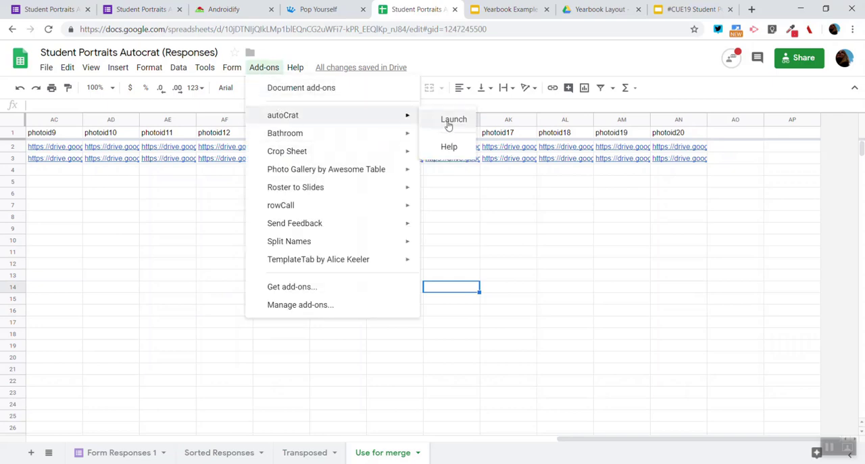
click(453, 119)
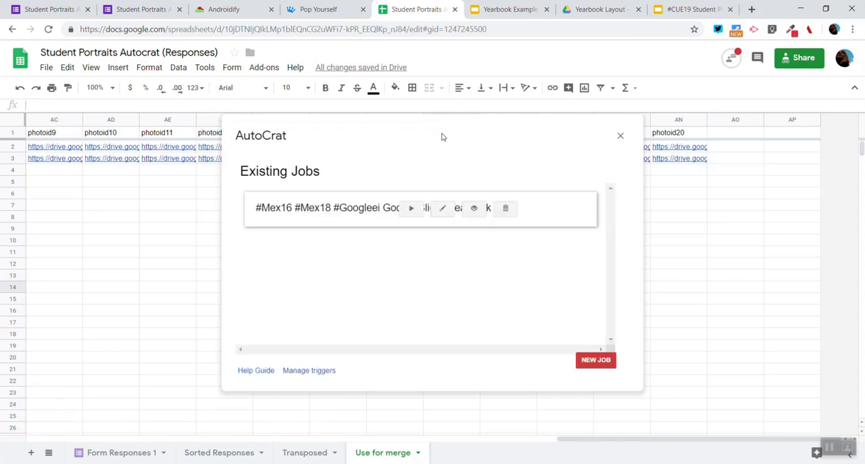
mouse_move(443, 208)
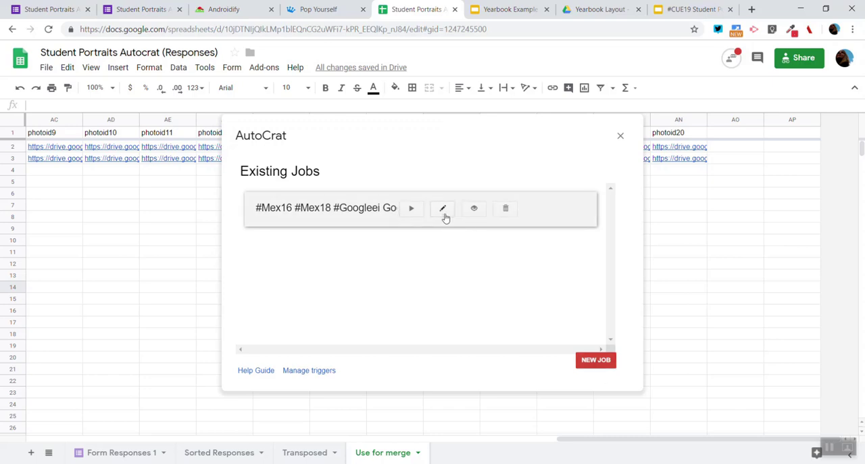
Edit the existing merge job, reselect the Yearbook Example Autocrat template, and advance to mapping.
click(441, 208)
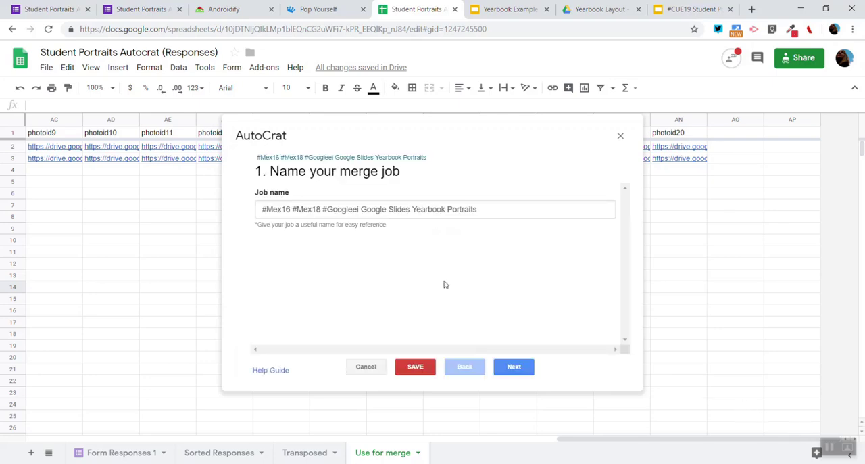
click(513, 367)
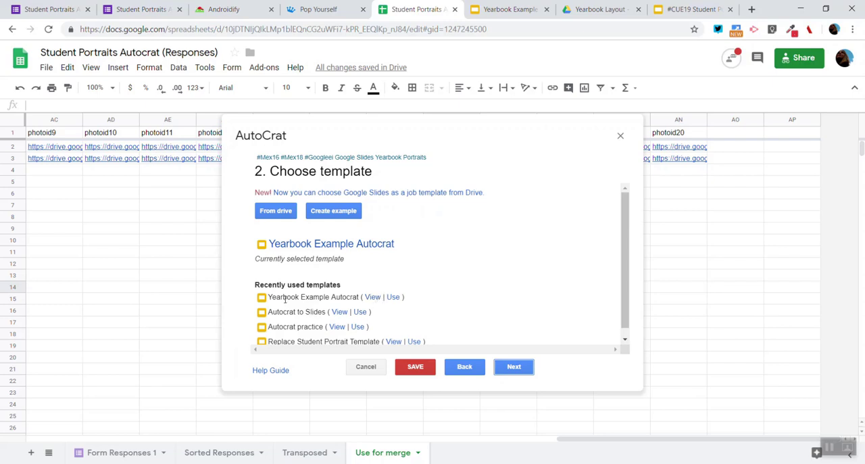
double_click(315, 297)
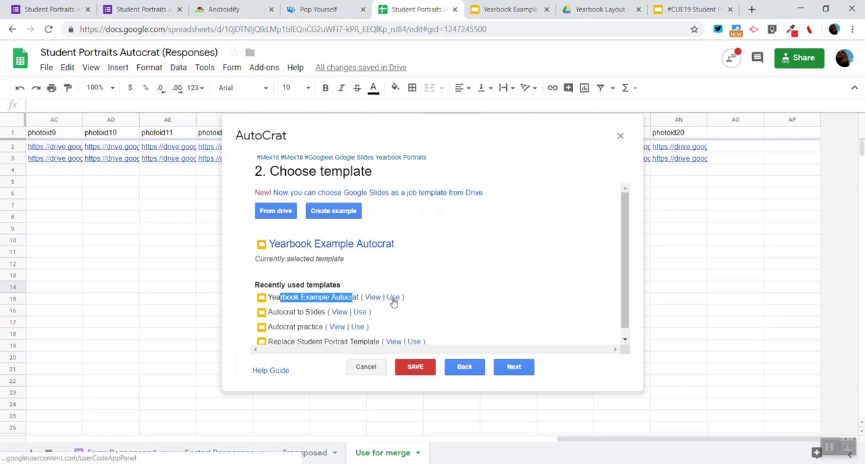
click(407, 298)
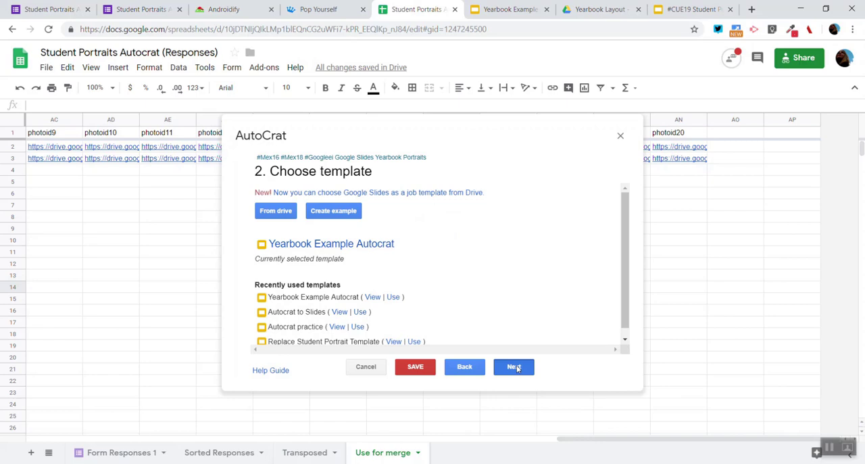
click(513, 366)
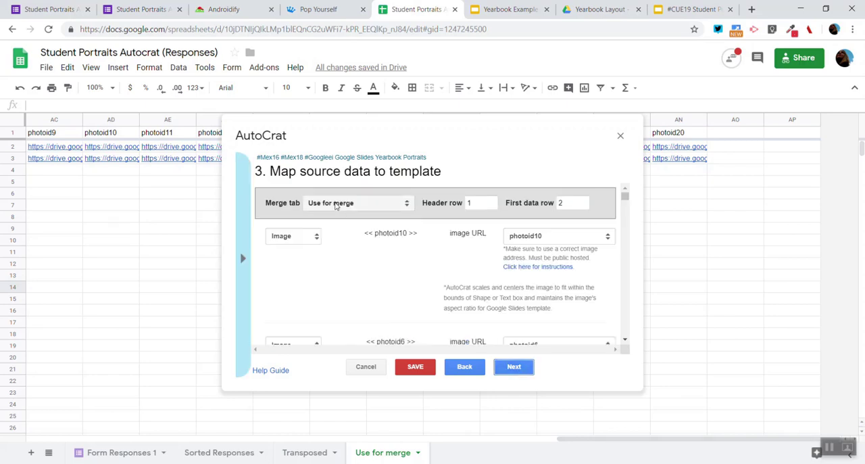
Set merge tab to 'Use for merge', photoid10 as Image, and name1 as Standard.
click(357, 203)
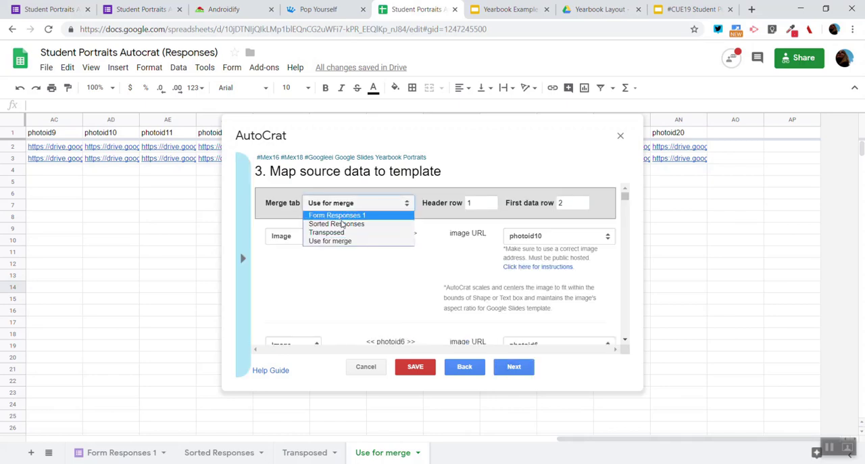
mouse_move(350, 241)
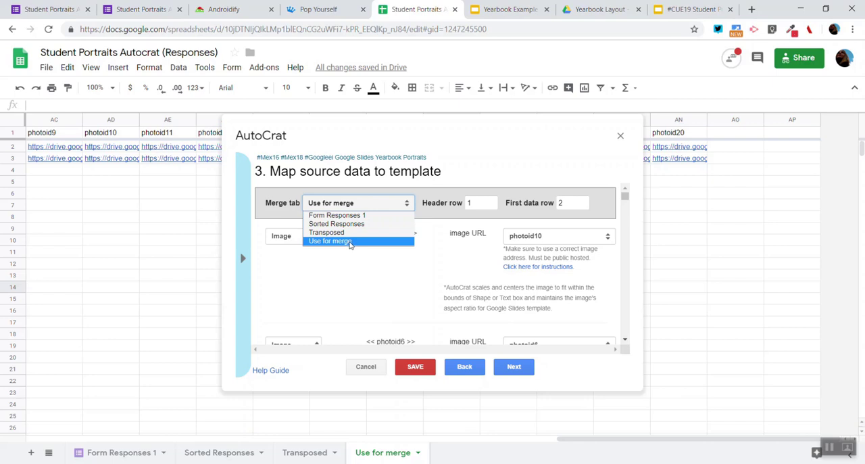
click(329, 241)
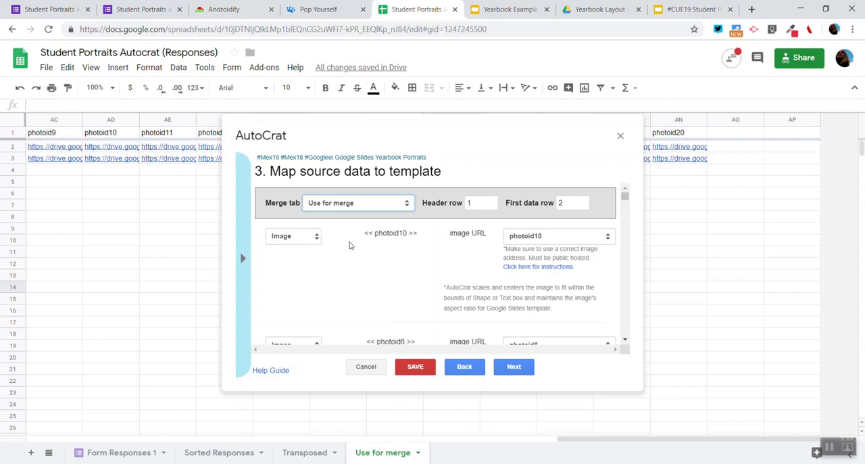
click(292, 236)
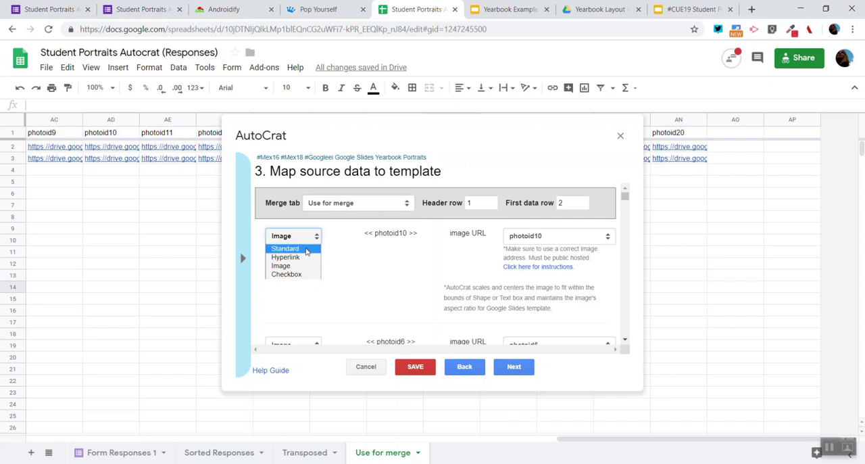
mouse_move(307, 264)
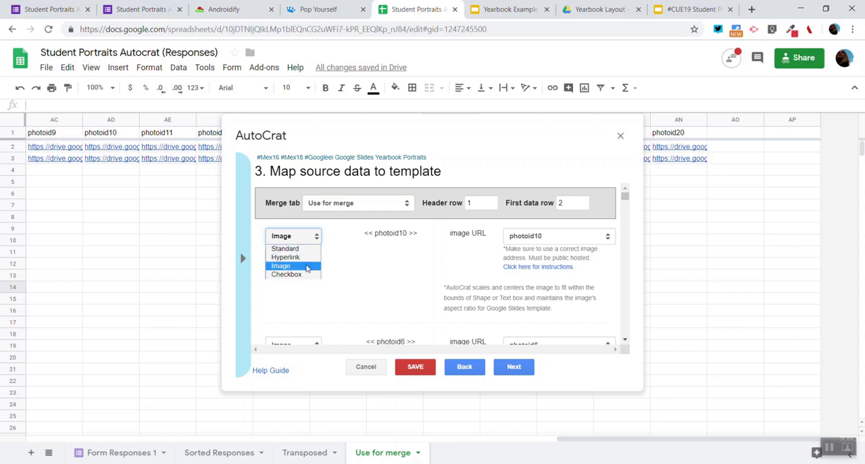
click(281, 266)
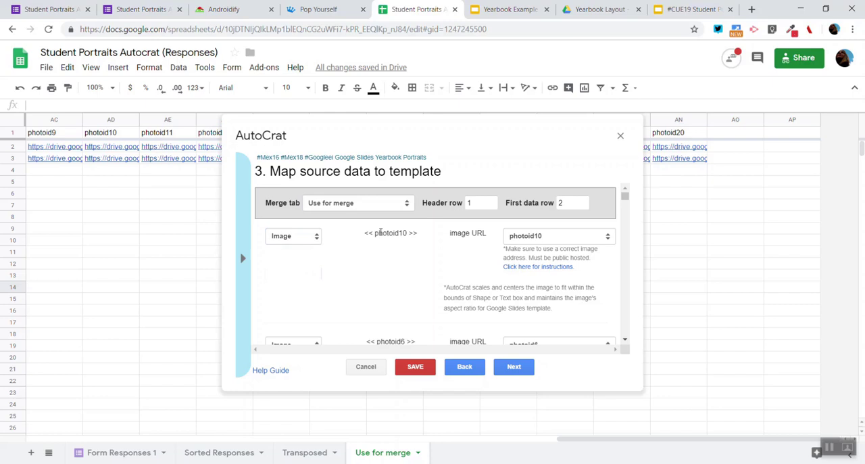
double_click(391, 233)
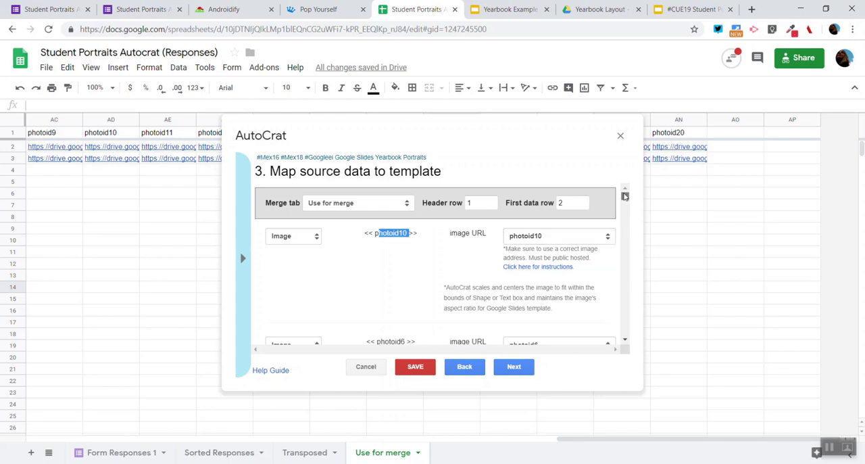
scroll(down, 3)
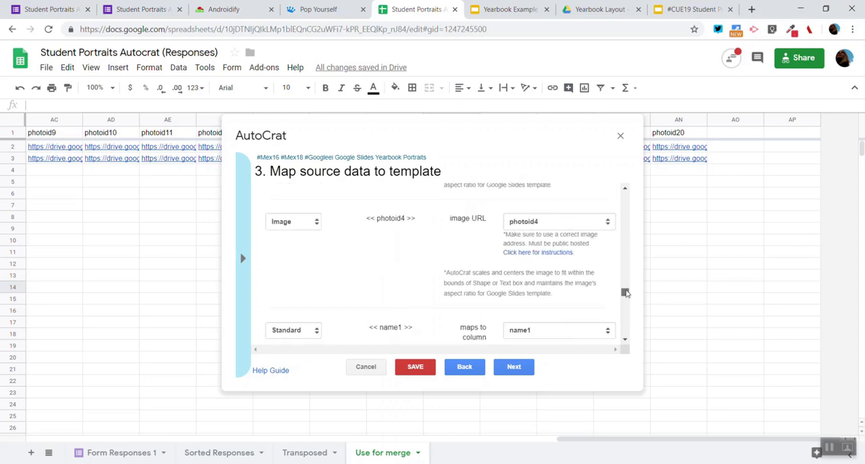
scroll(down, 3)
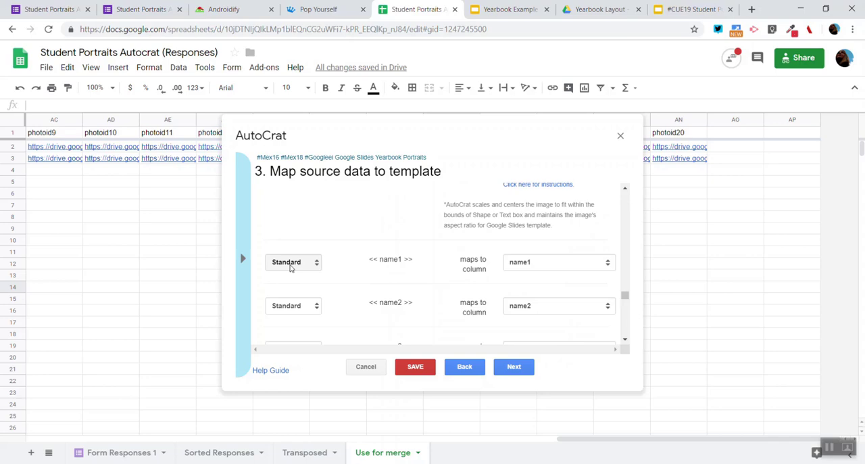
click(513, 366)
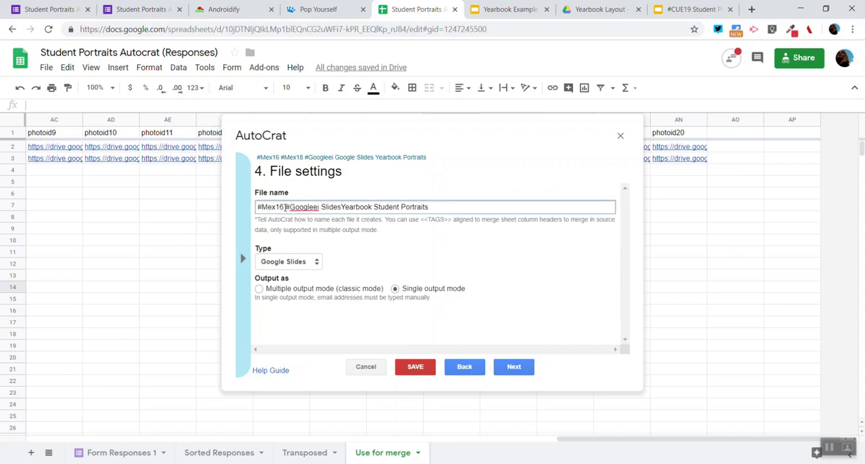
Add #Mex18 to the output file name and advance through folder and merge condition steps.
text(#Mex18)
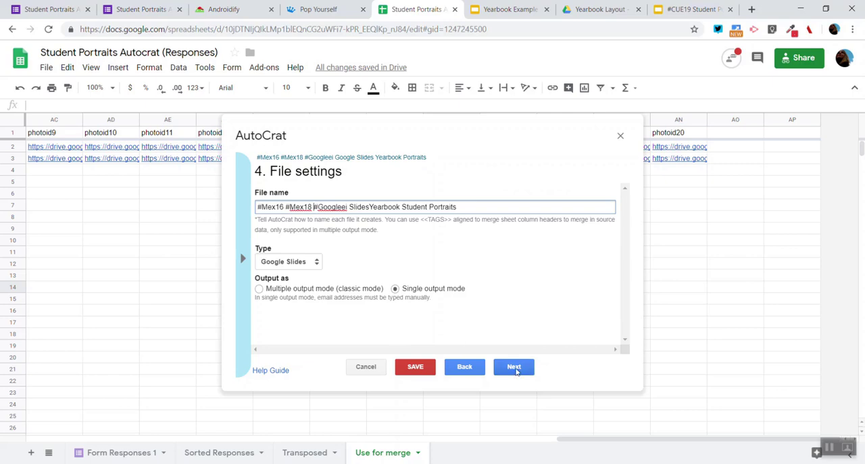
click(513, 366)
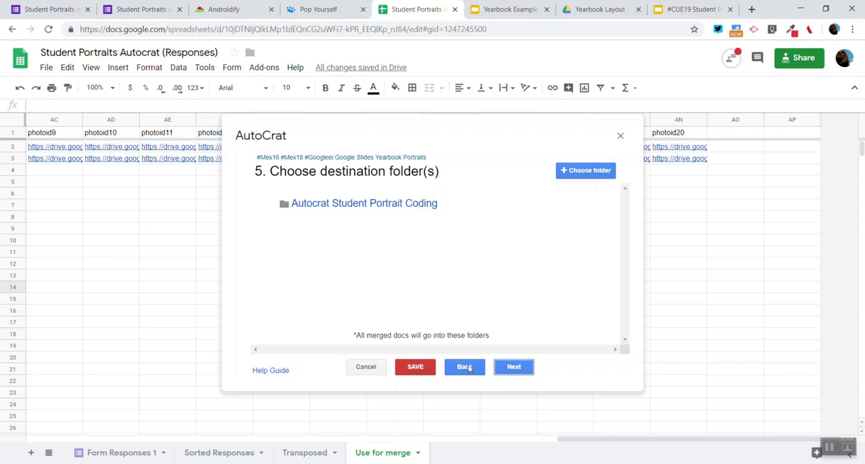
mouse_move(506, 333)
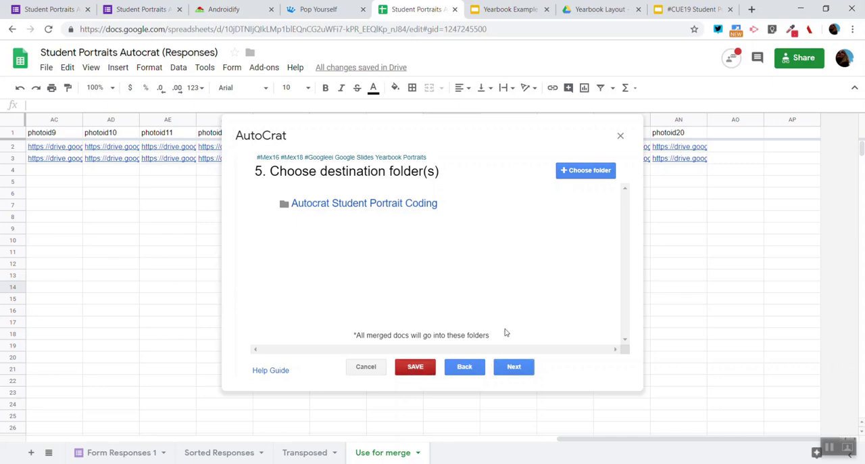
click(513, 366)
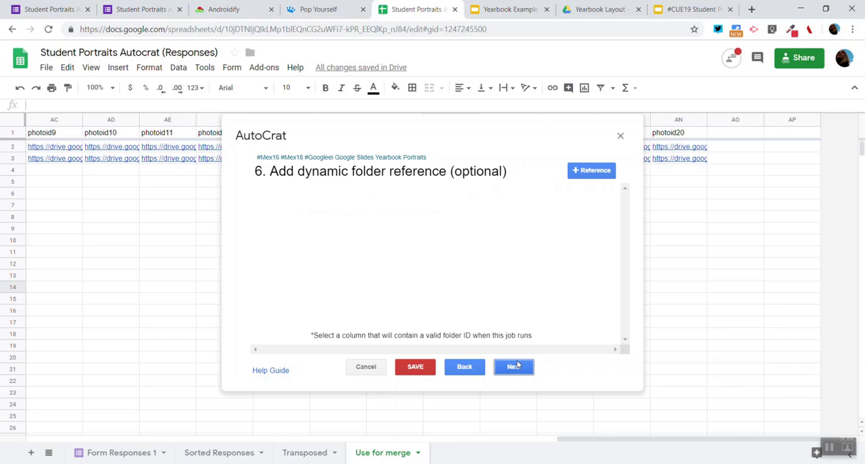
click(514, 367)
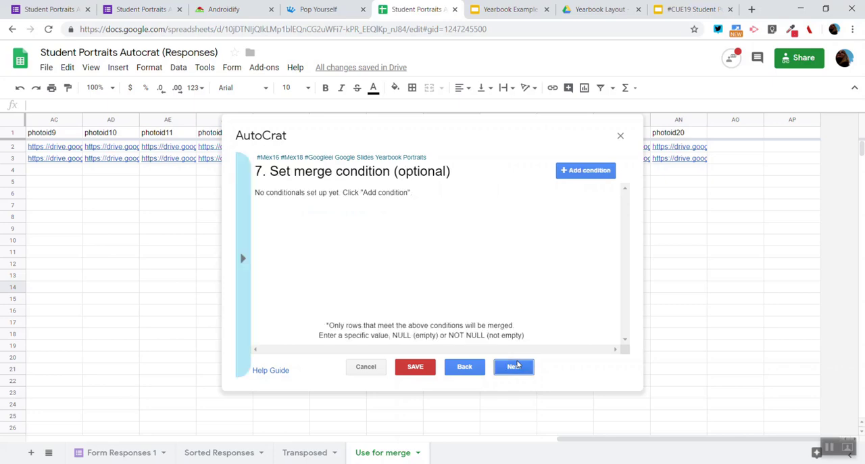
click(513, 366)
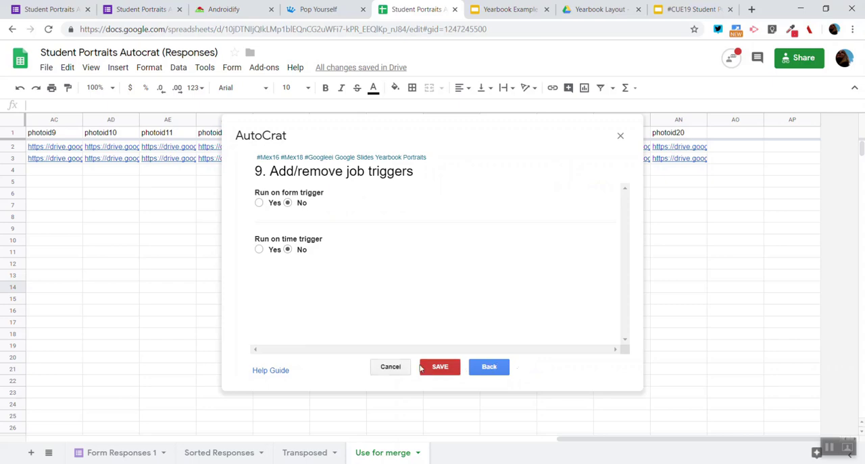
Go back through the sharing and destination folder steps to the file settings.
click(489, 367)
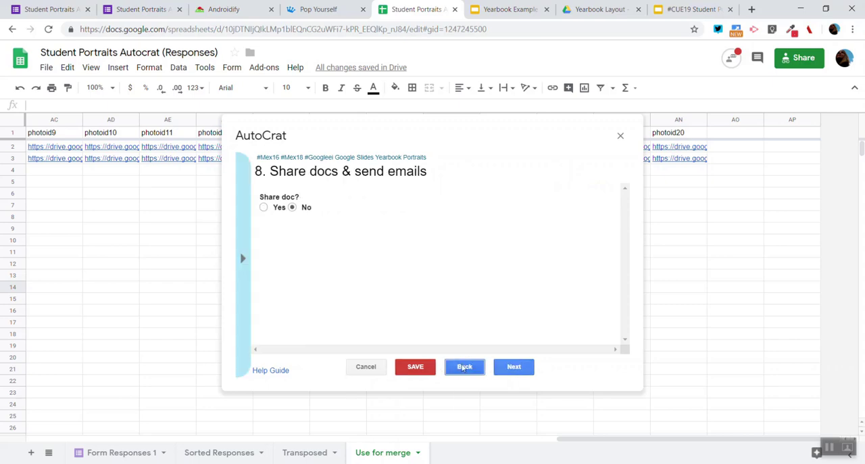
click(464, 367)
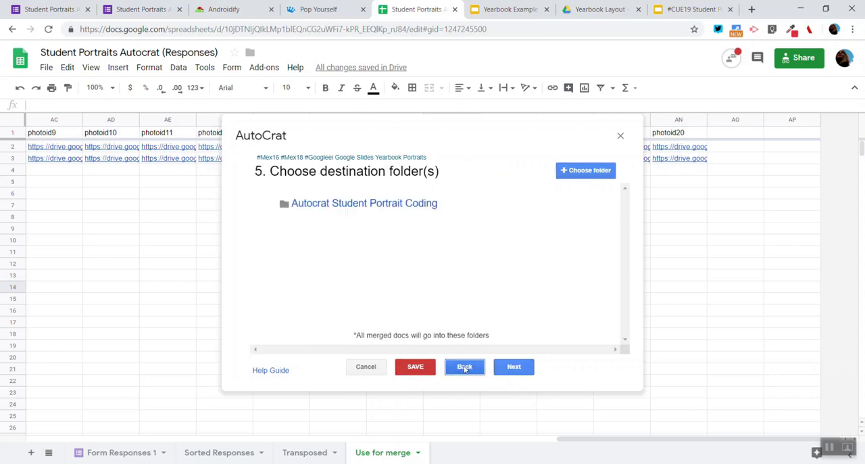
click(464, 366)
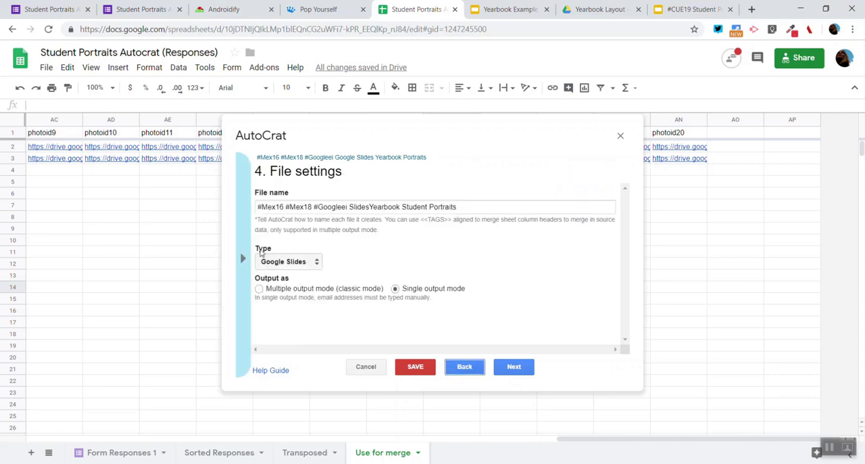
mouse_move(275, 266)
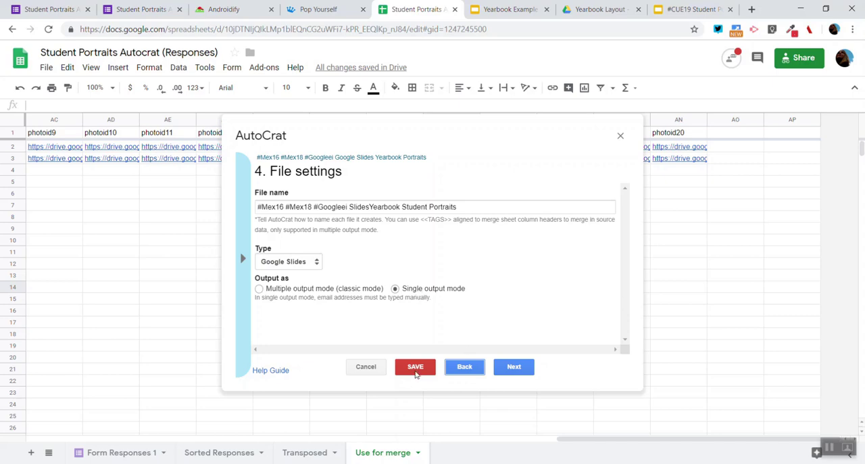
Save the yearbook merge job, run it, and close the autoCrat dialog.
click(415, 367)
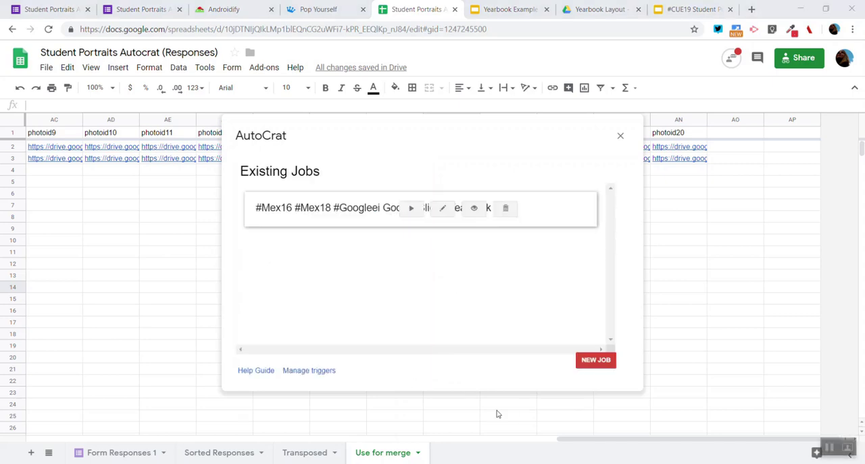
mouse_move(411, 208)
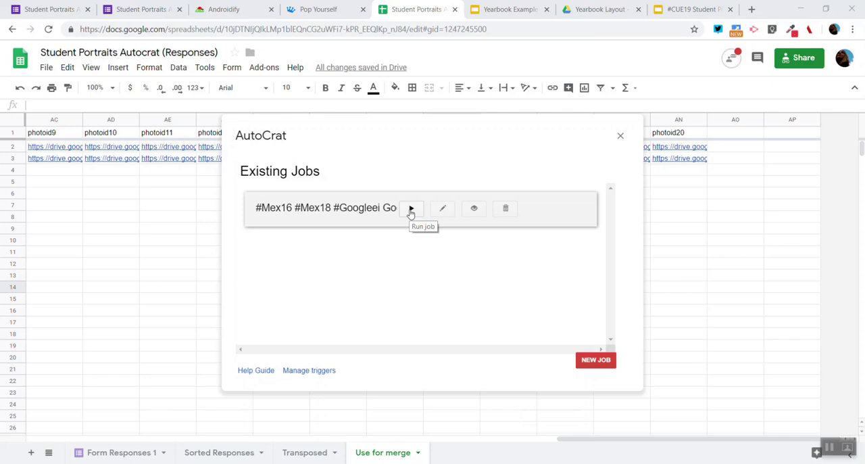
click(410, 208)
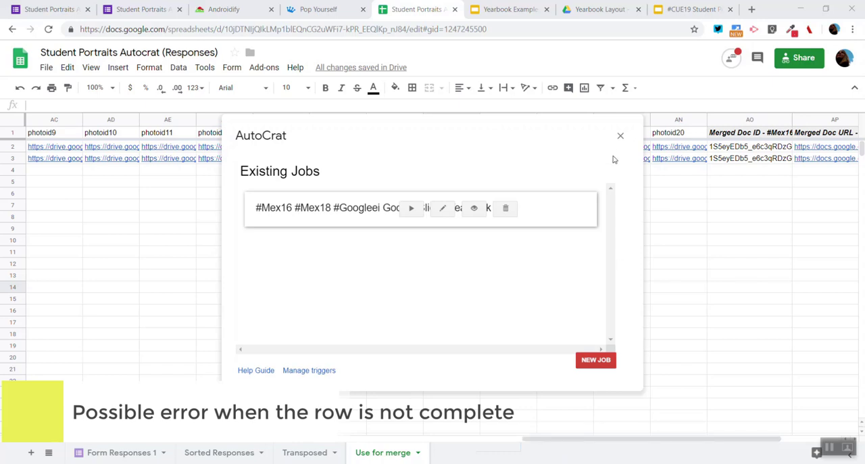
click(620, 136)
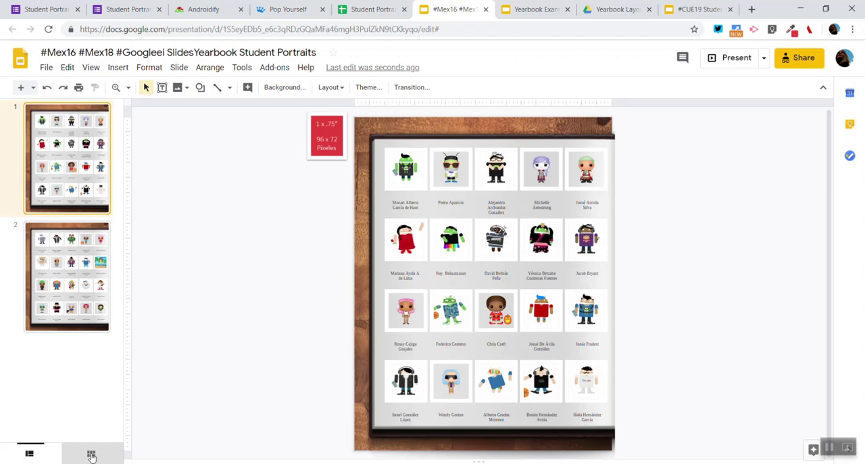
Review both yearbook slides in grid view, opening slide 2 and its Layout menu.
click(91, 452)
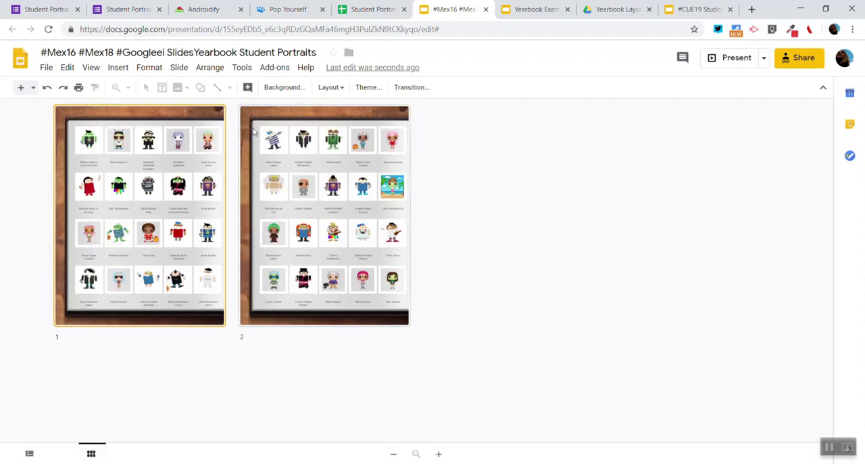
click(329, 87)
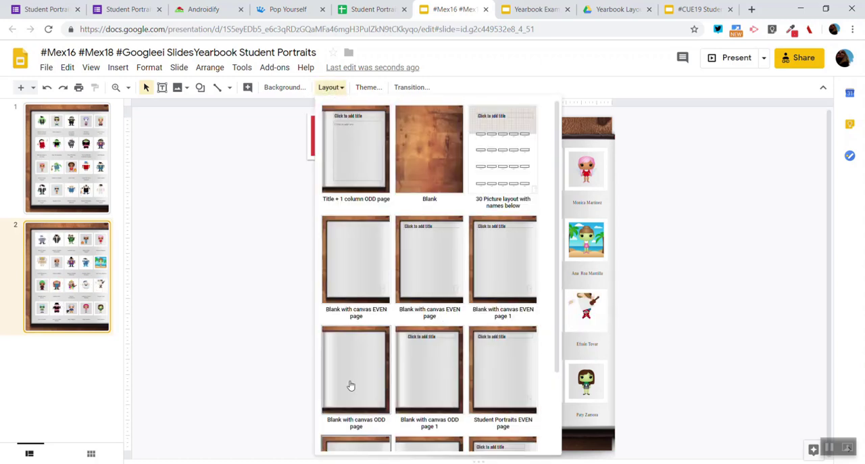
click(352, 379)
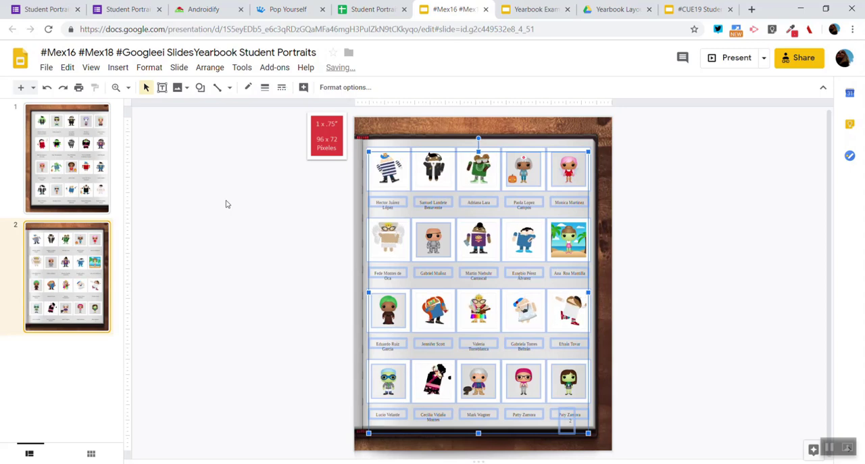
click(89, 453)
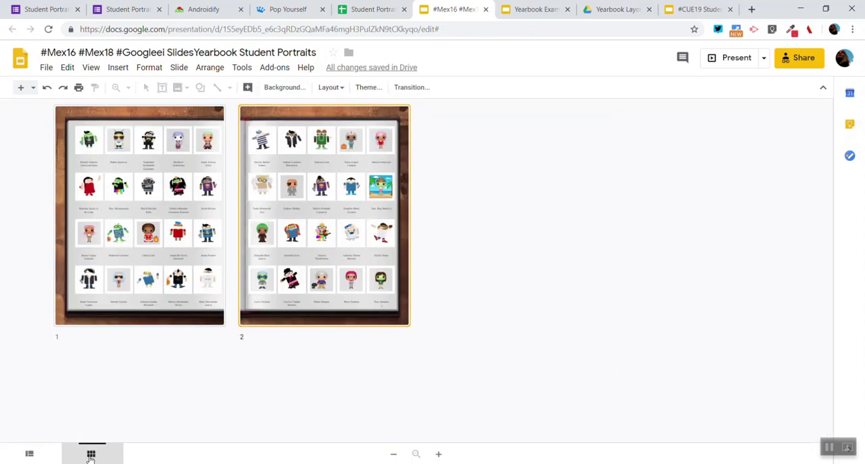